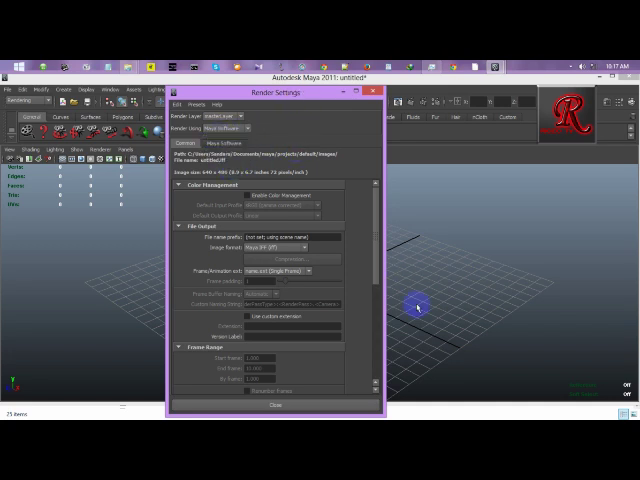
Step: Review the Render Settings window before switching to the V-Ray for Maya download folder
left_click(266, 404)
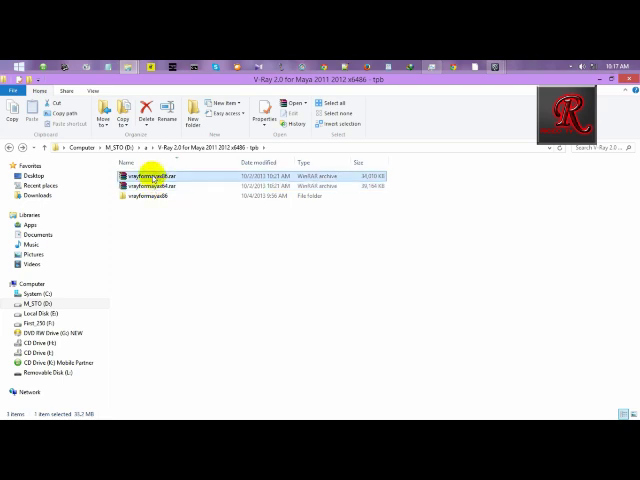
Step: Extract the first V-Ray .rar archive part into the download folder via Extract files... and OK
left_click(150, 186)
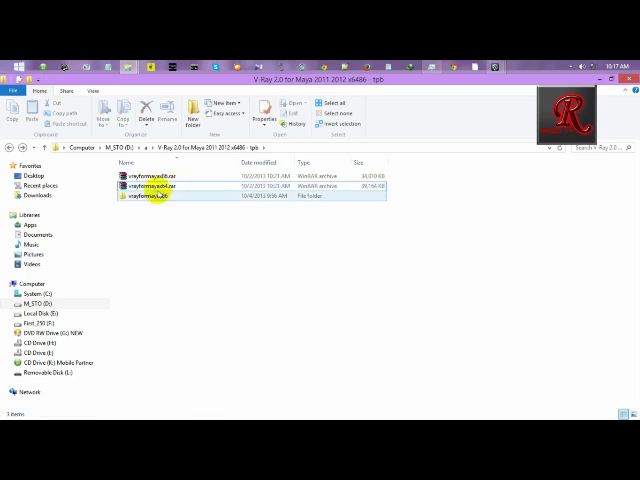
left_click(164, 186)
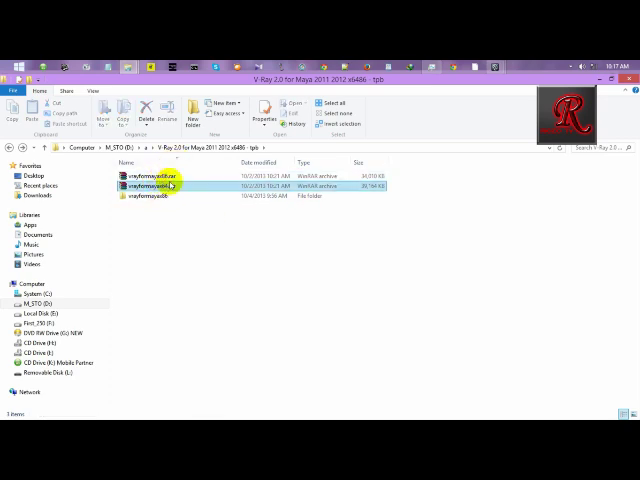
left_click(160, 186)
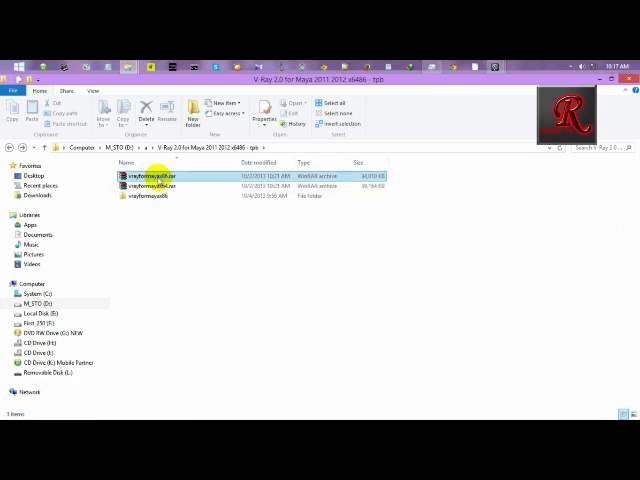
left_click(148, 176)
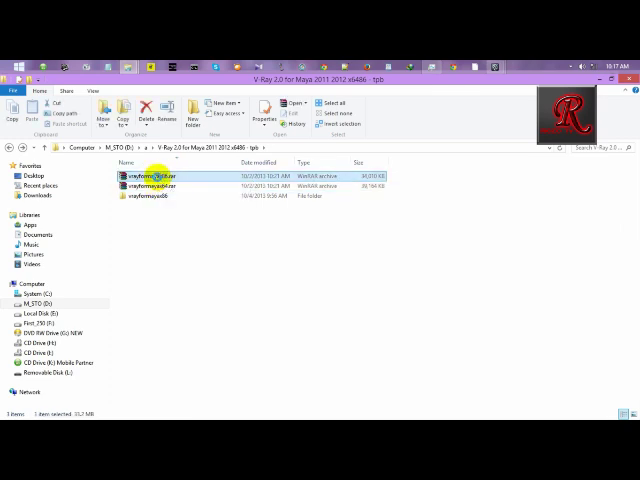
right_click(144, 172)
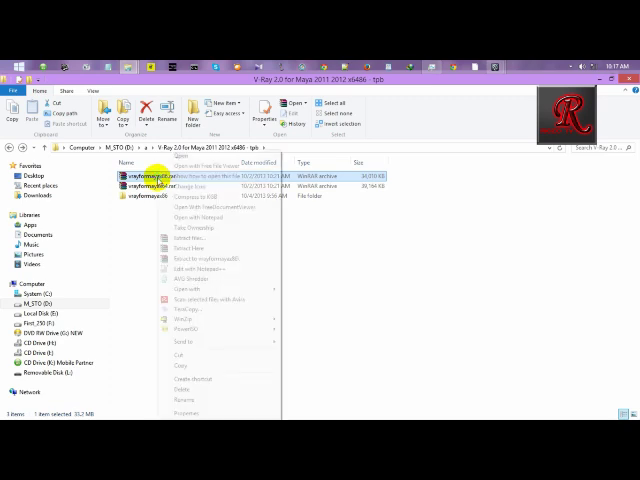
mouse_move(190, 242)
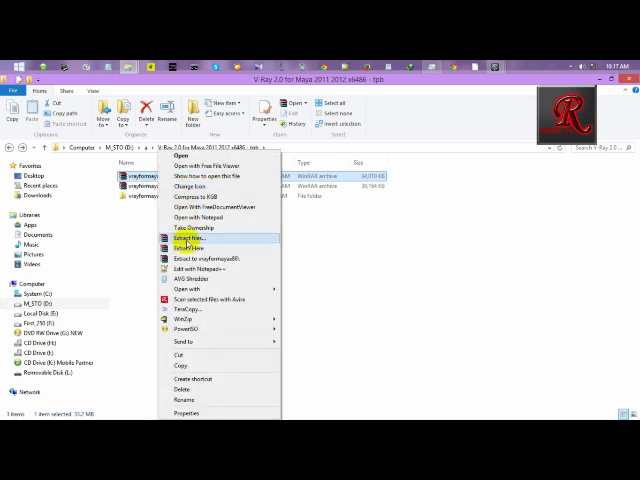
left_click(186, 240)
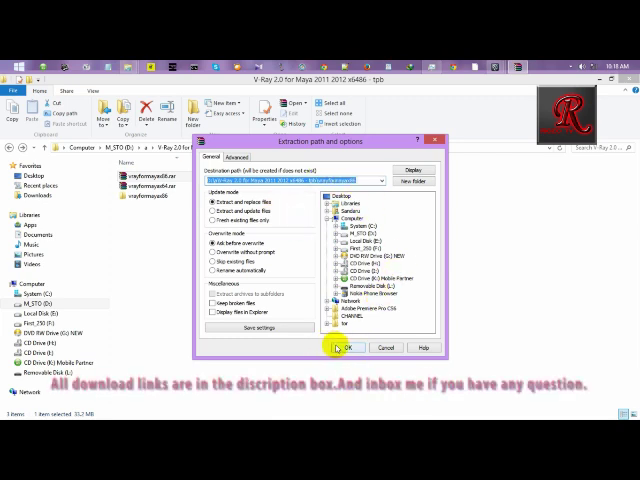
left_click(344, 348)
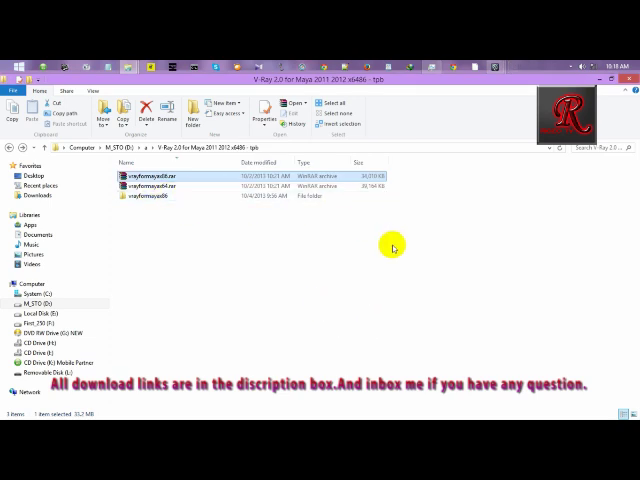
Step: Browse into the extracted V-Ray folder showing its maya subfolder and installer executable
left_click(148, 196)
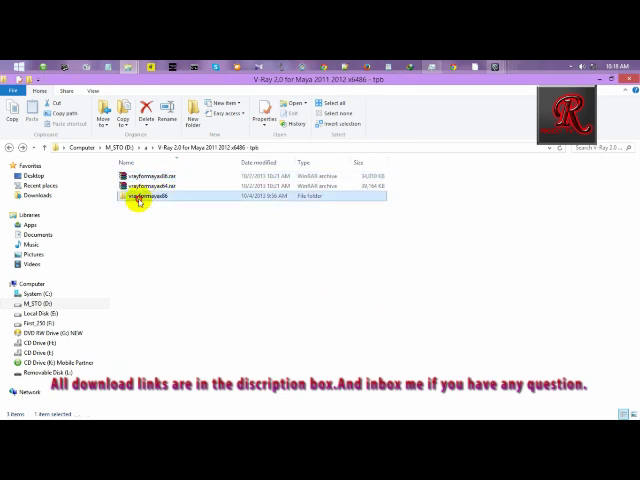
double_click(144, 196)
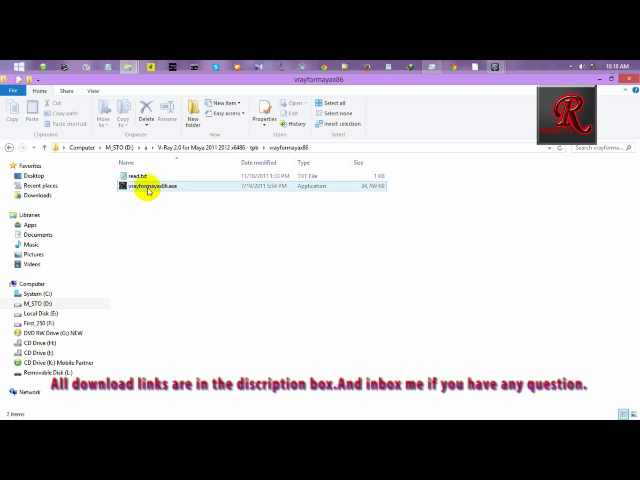
mouse_move(140, 186)
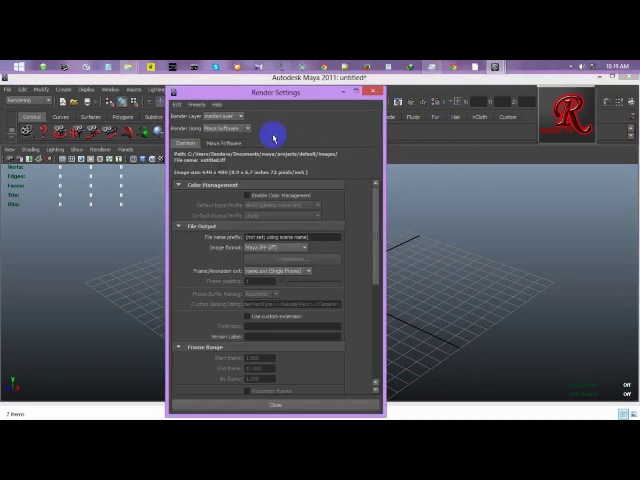
Step: Check the Render Using renderer list, then go to the Program Files\Autodesk\Maya2011 folder
left_click(270, 128)
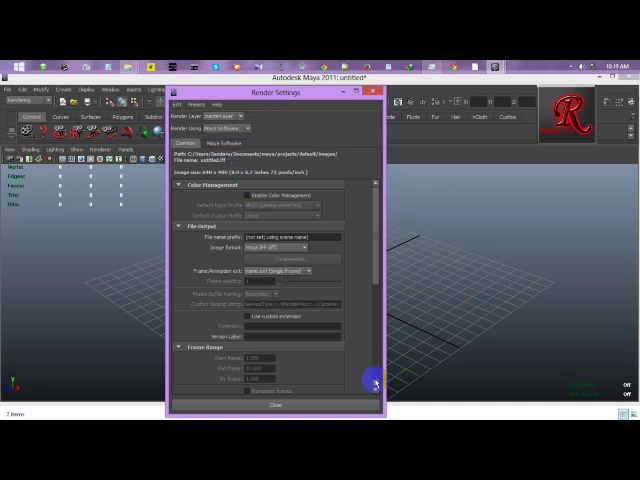
left_click(290, 128)
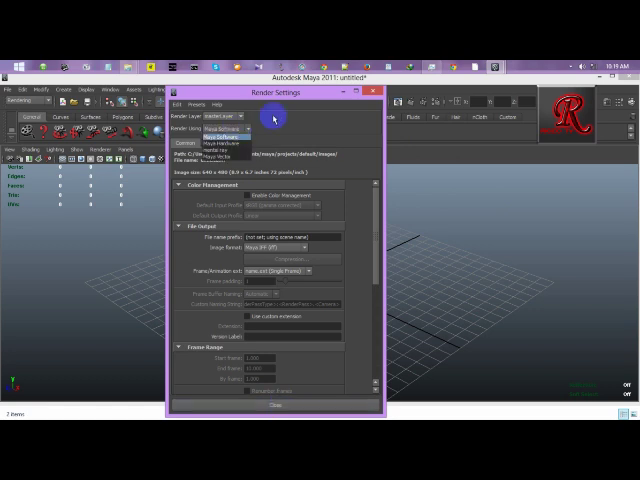
left_click(374, 92)
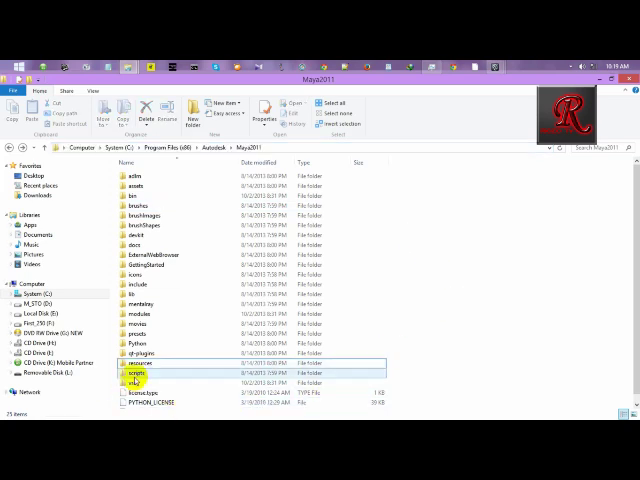
Step: Browse the vray folder and its bin subfolder inside the Maya2011 installation
double_click(136, 384)
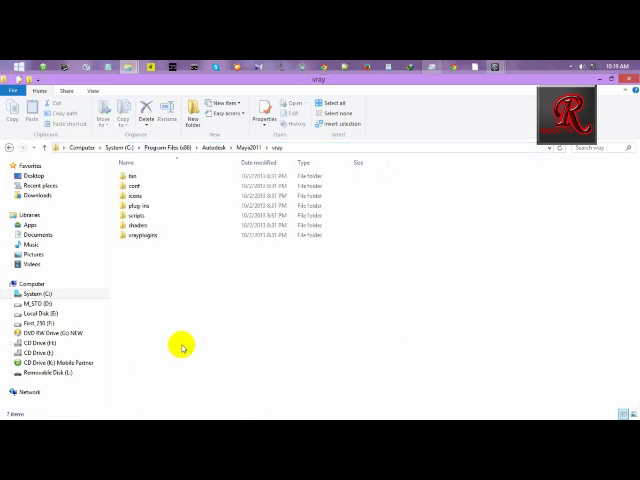
left_click(130, 176)
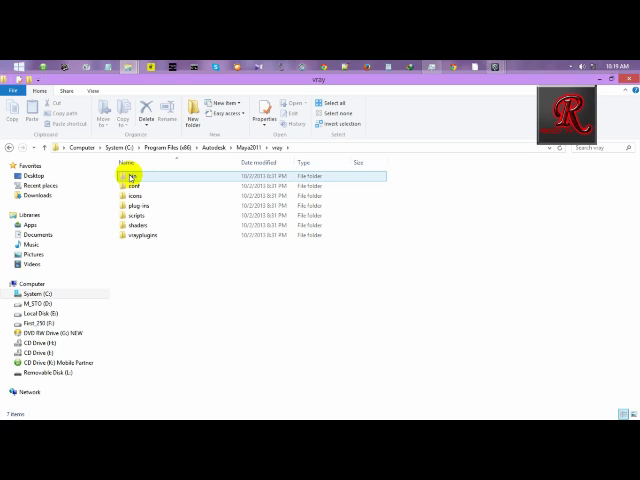
double_click(132, 172)
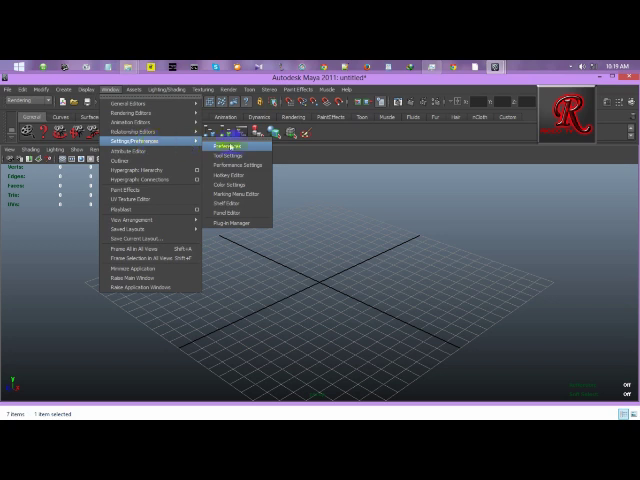
Step: In the Plug-in Manager, scroll to the V-Ray plugin and enable Loaded and Auto load
left_click(228, 222)
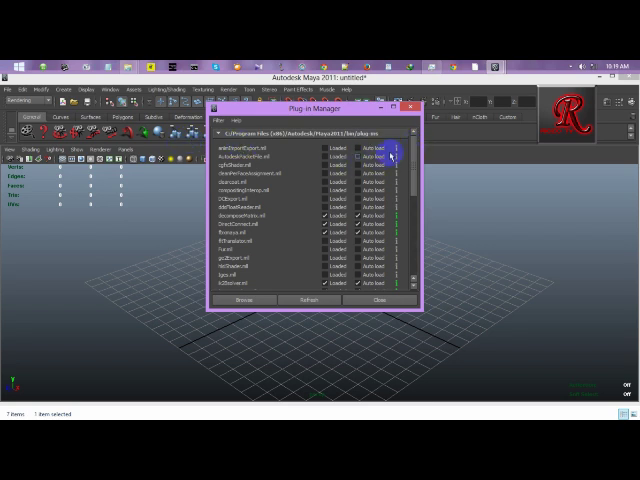
scroll("down", 3)
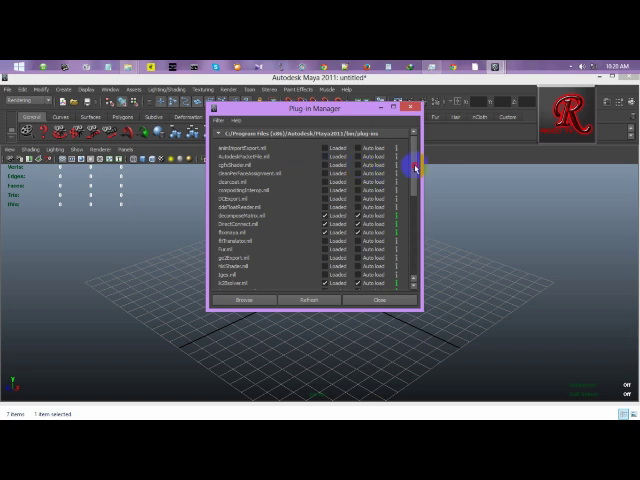
scroll("down", 3)
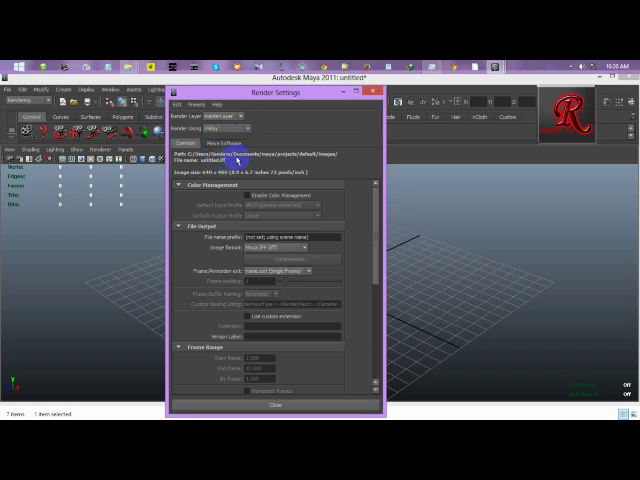
Step: Set Render Using to V-Ray, review its settings tabs, and close Render Settings
left_click(256, 150)
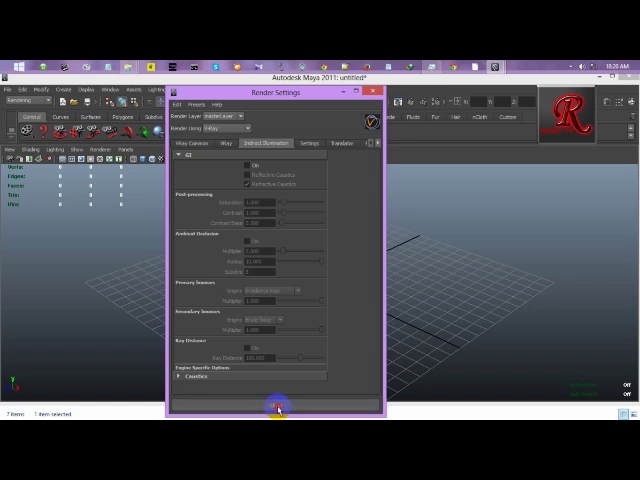
left_click(372, 92)
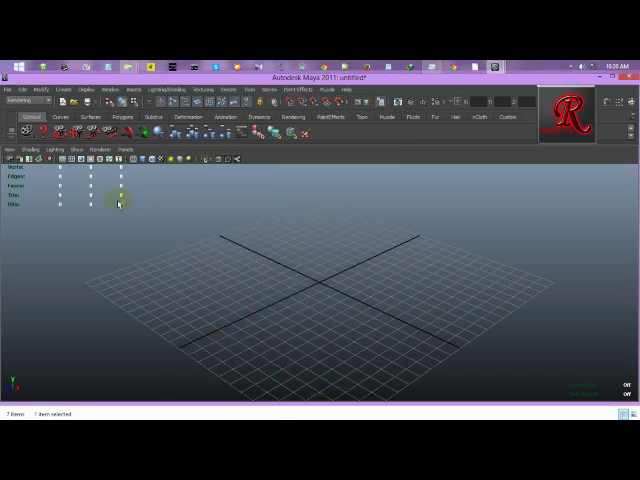